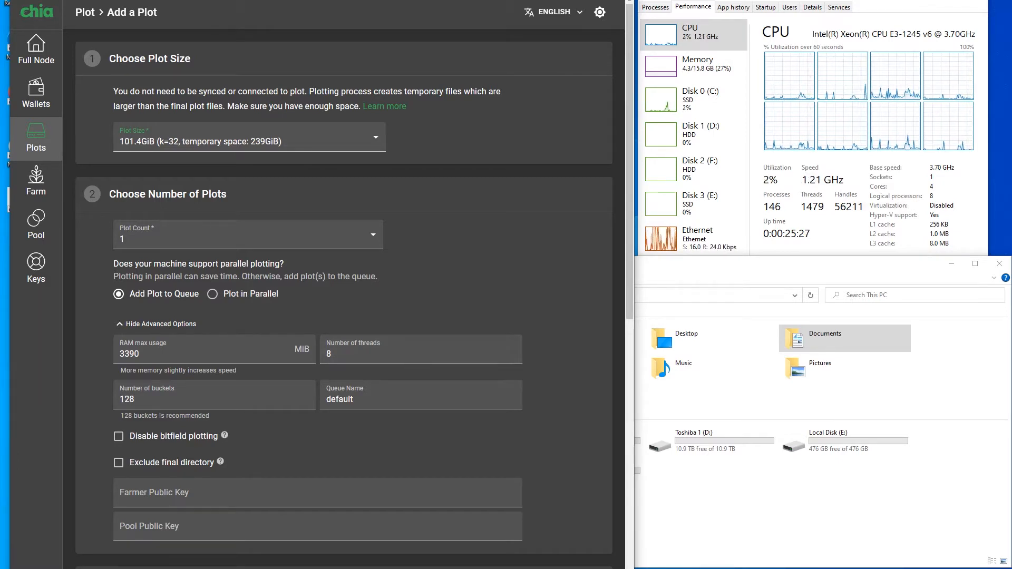
# - Submit the k-32 plot with E:\ temporary and D:\ final directories for creation
pyautogui.scroll(-3)
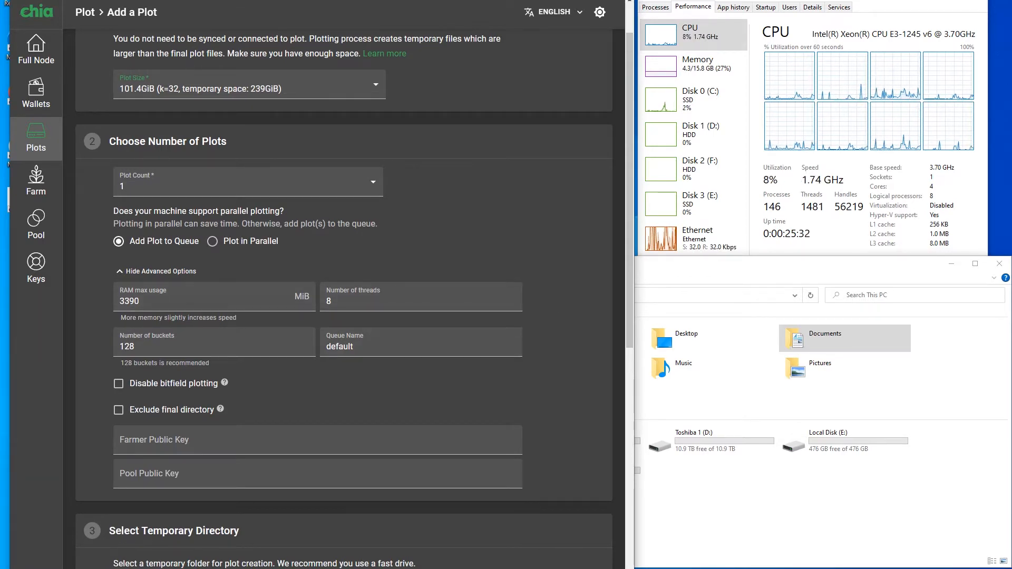
pyautogui.scroll(-3)
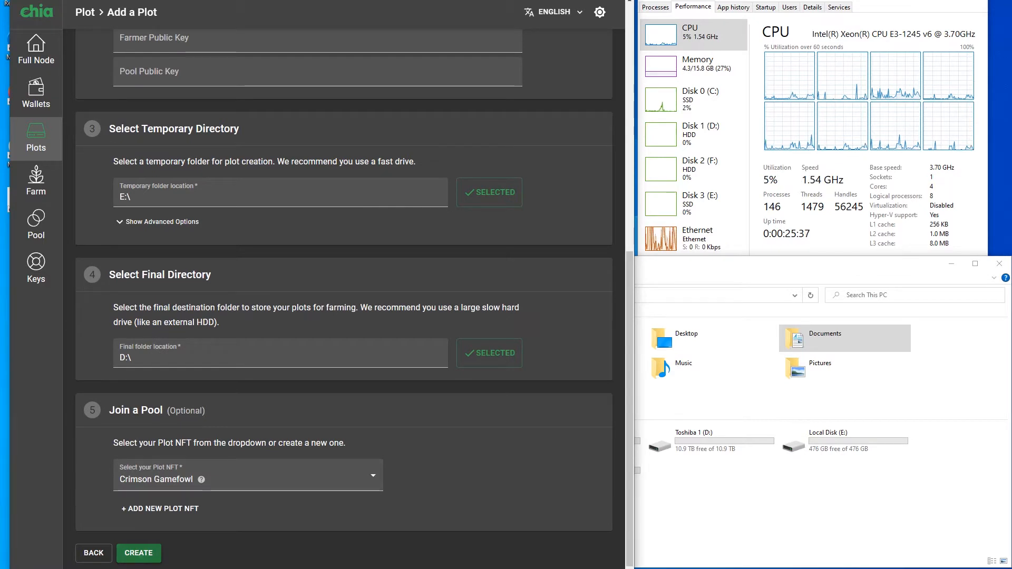
pyautogui.click(139, 552)
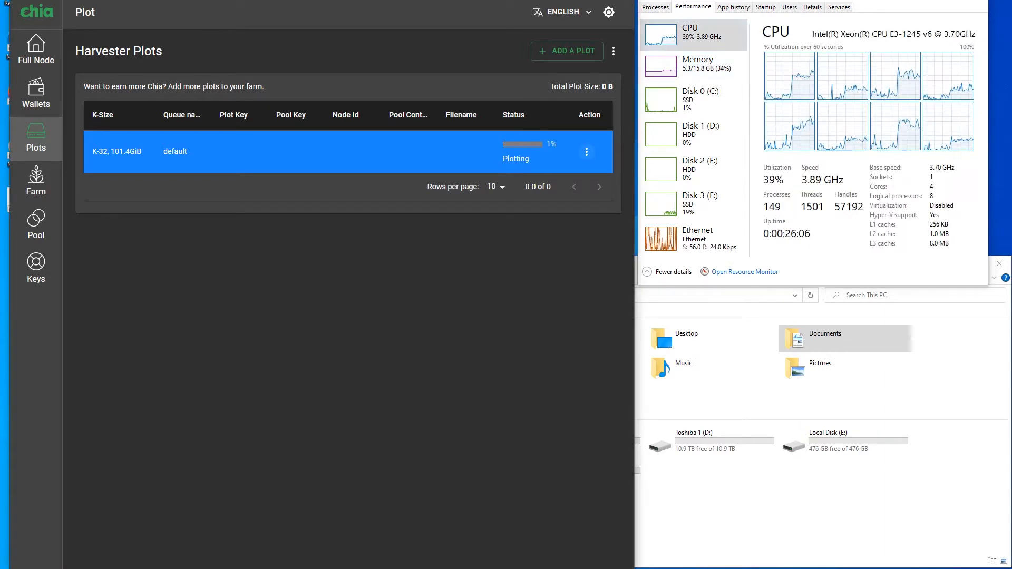
# - View the log of the plotting k-32 plot, showing phase 1 forward propagation computing table 1
pyautogui.click(586, 152)
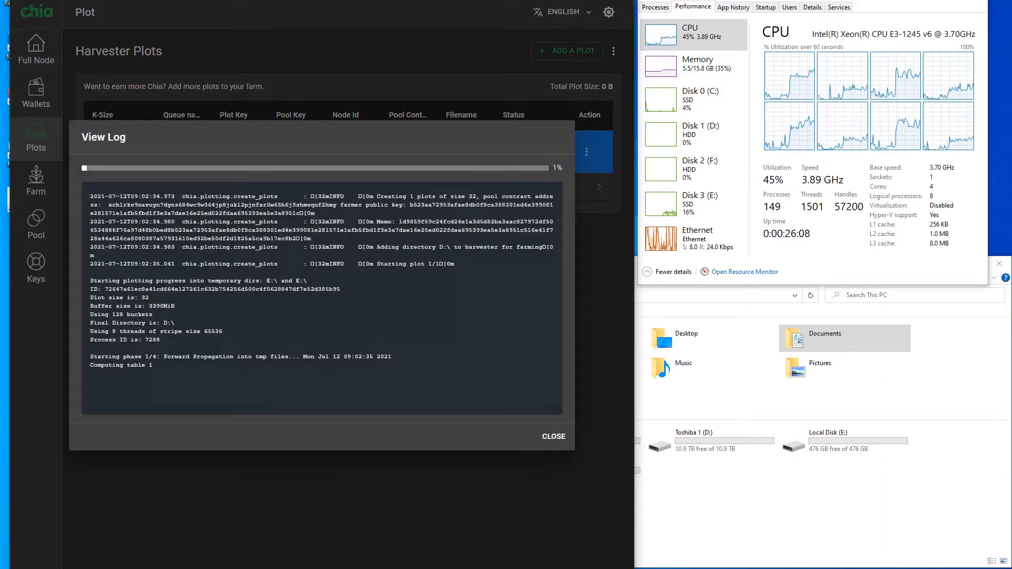